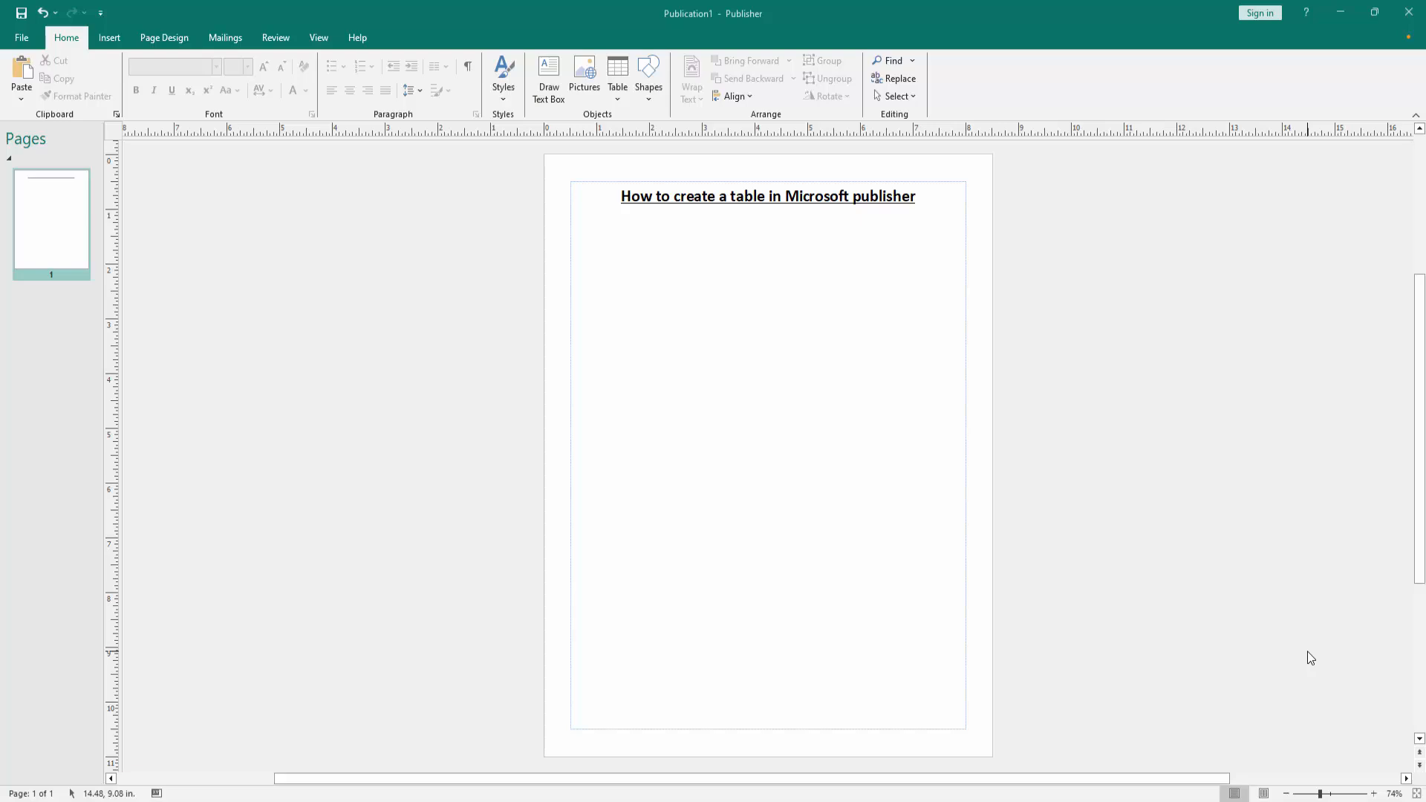
mouse_move(654, 284)
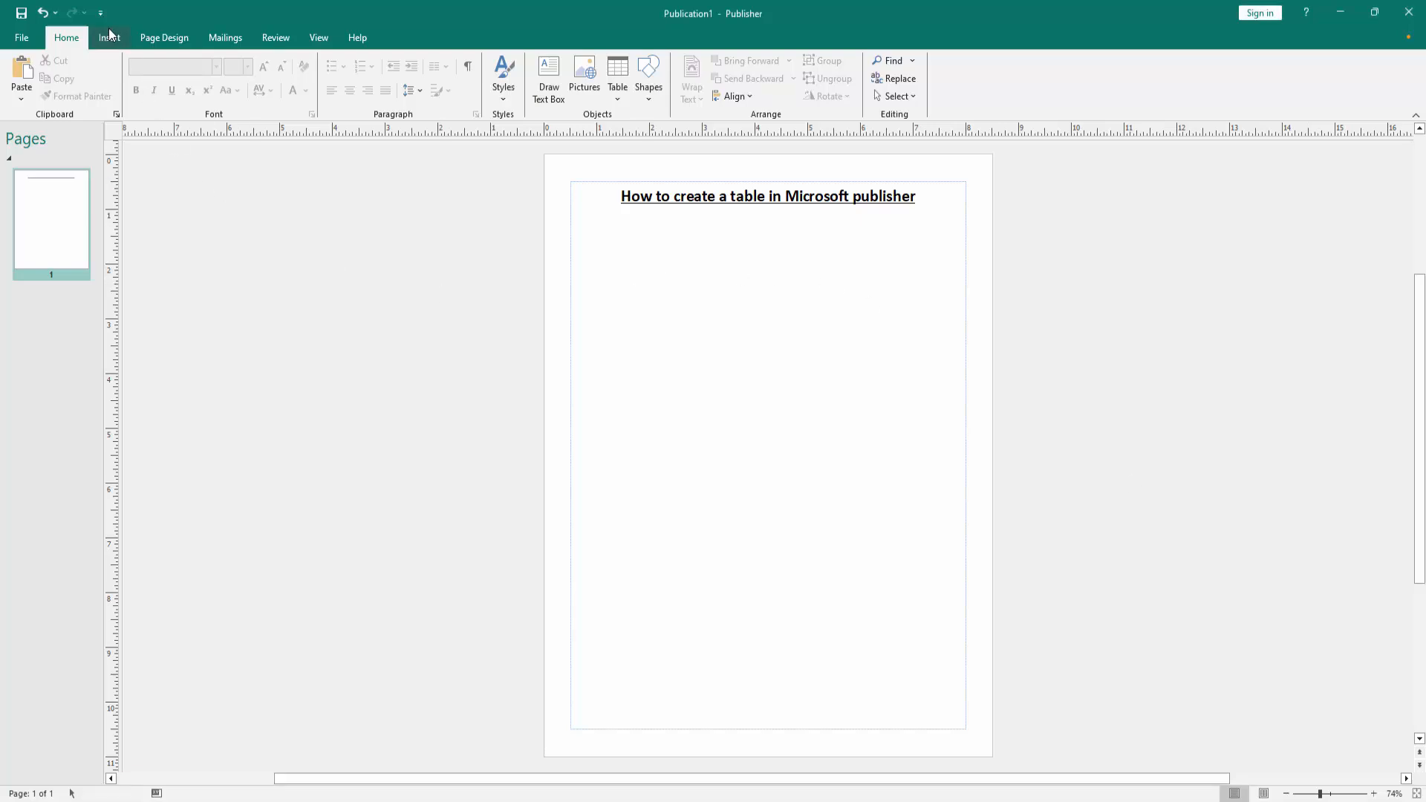
Open the Table dropdown on the Insert tab to show the table size grid.
click(108, 38)
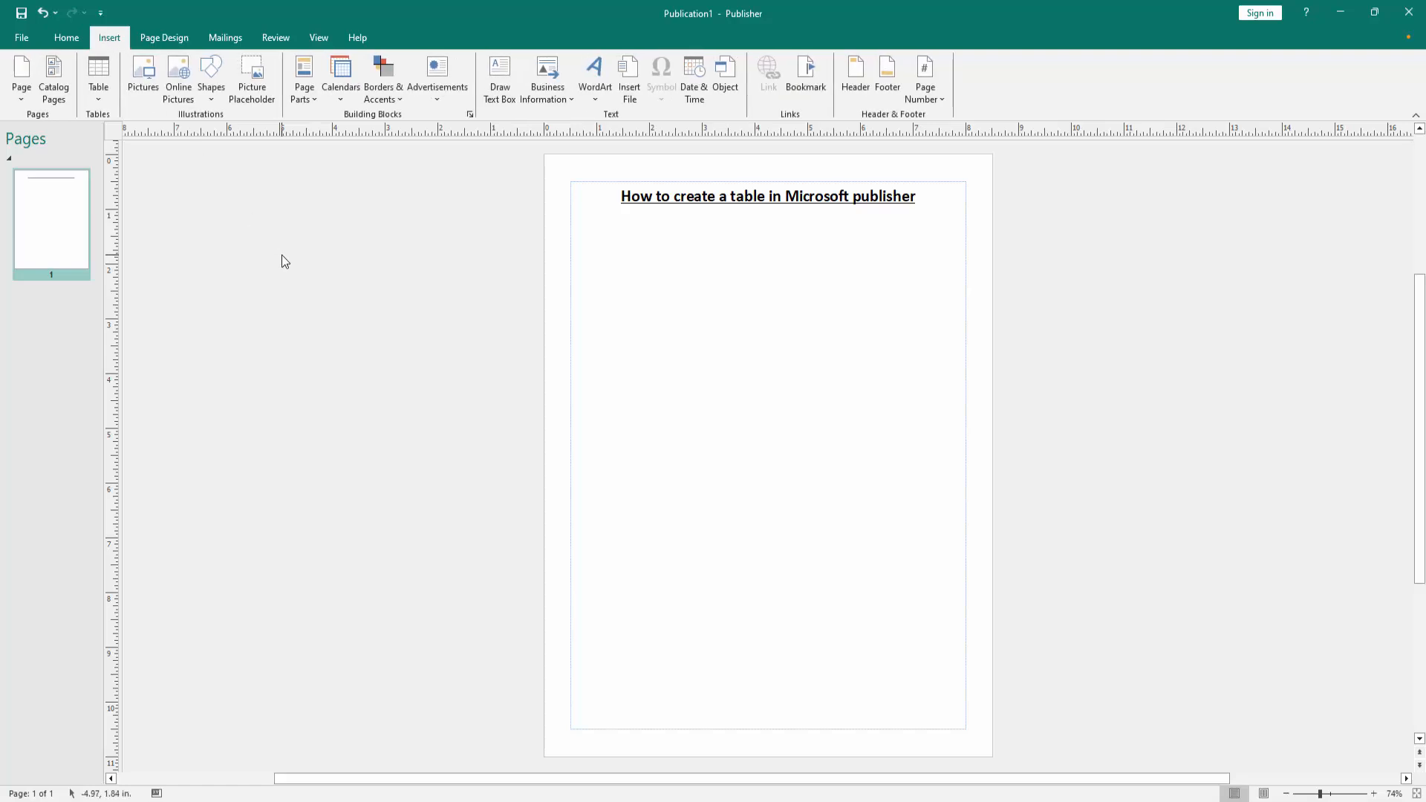
mouse_move(64, 119)
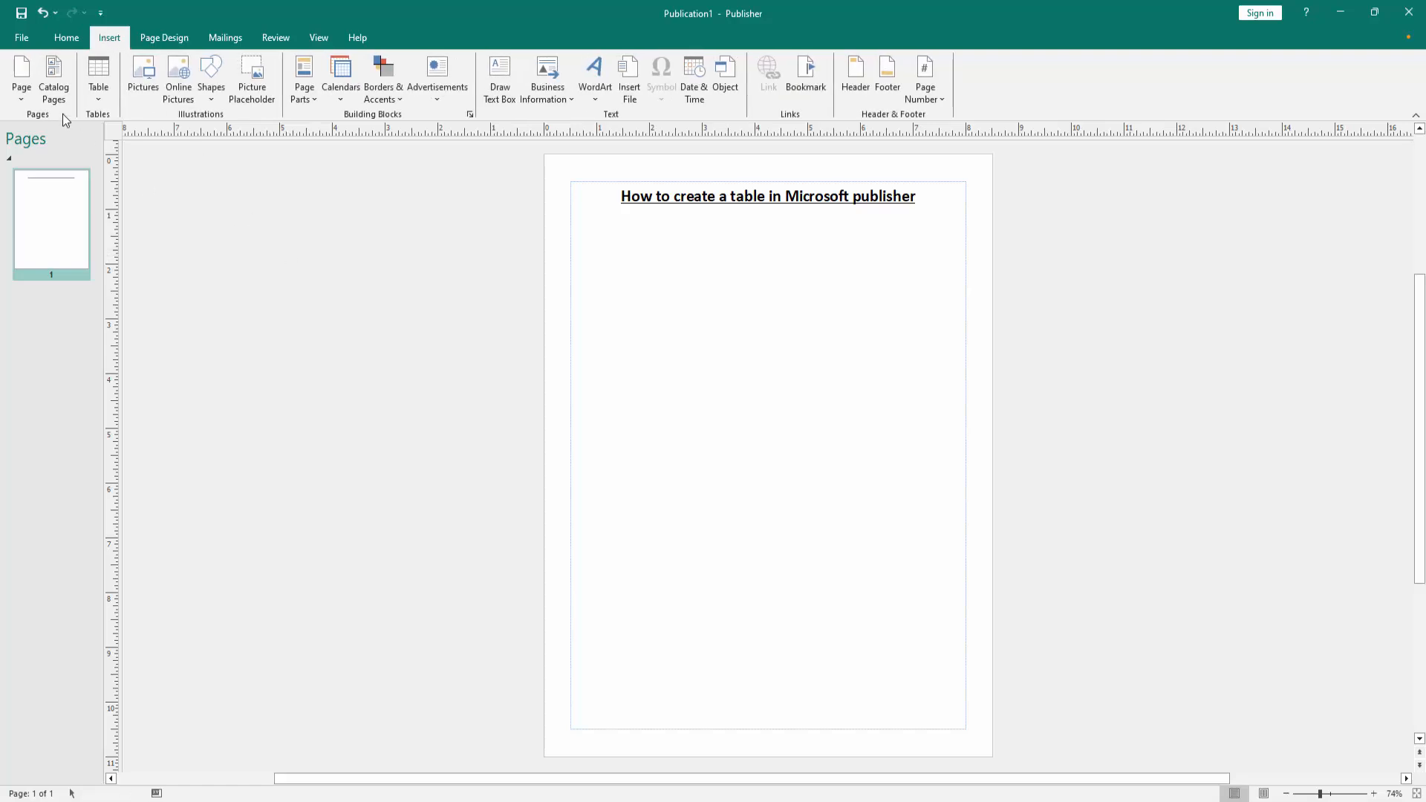
click(98, 77)
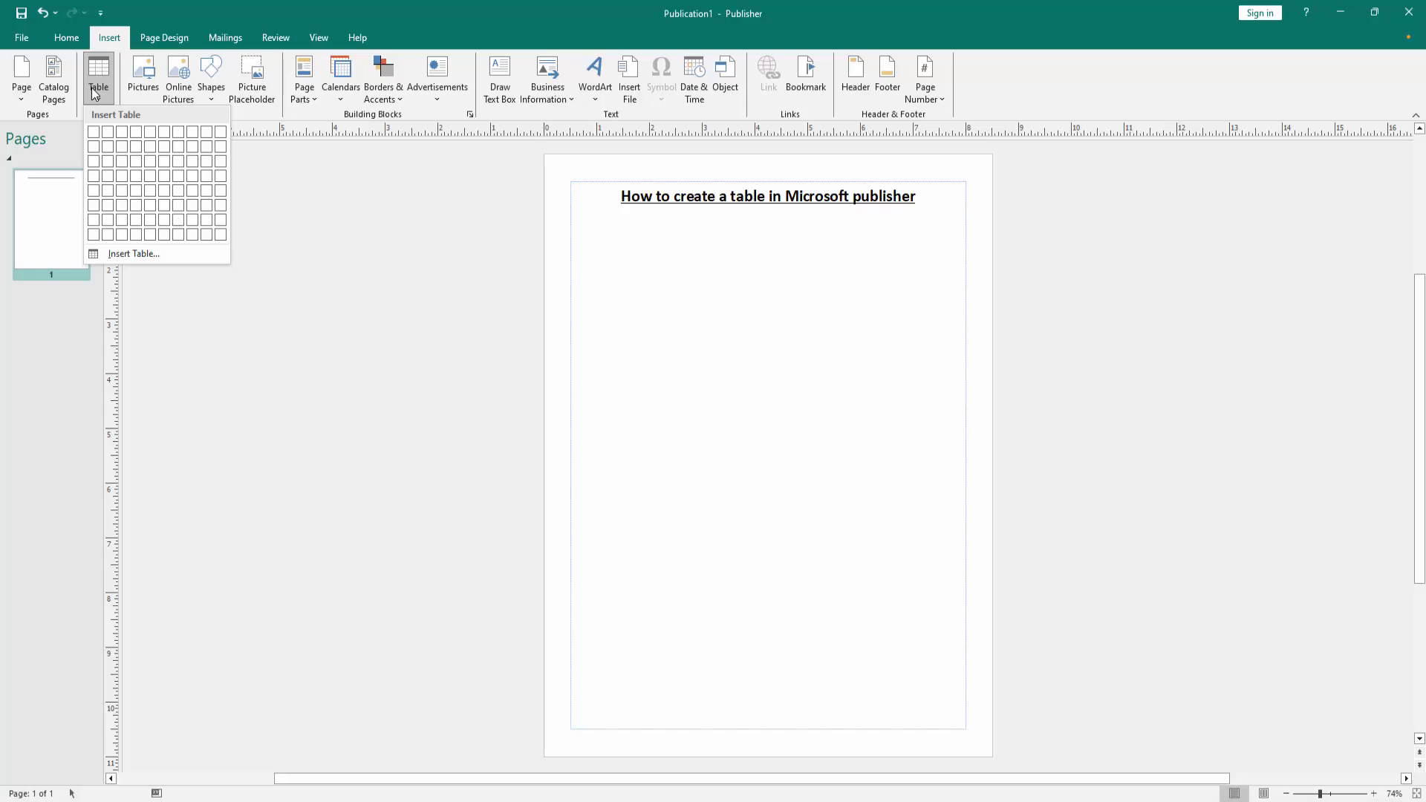
mouse_move(134, 254)
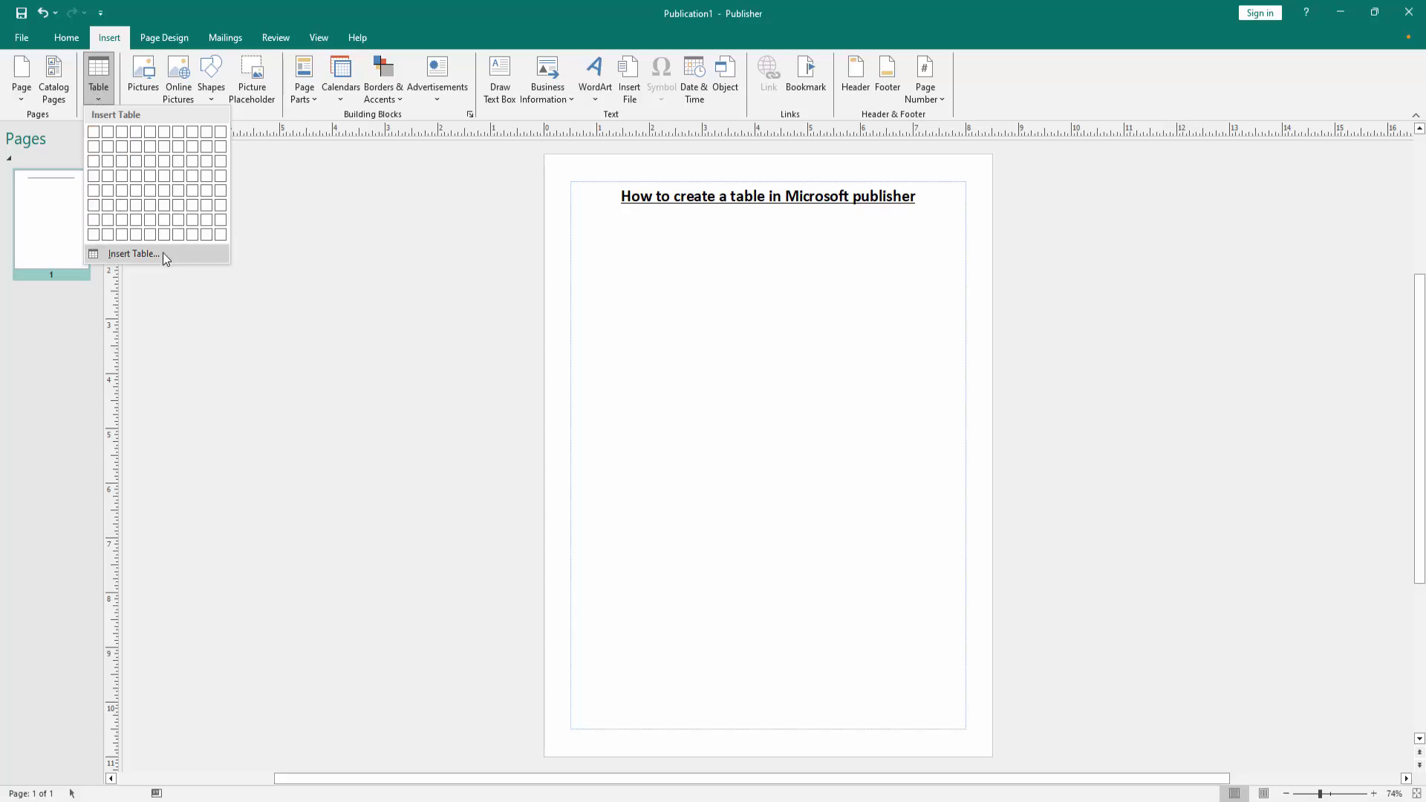
Open the Create Table dialog, move it higher, and set rows to 4.
click(134, 254)
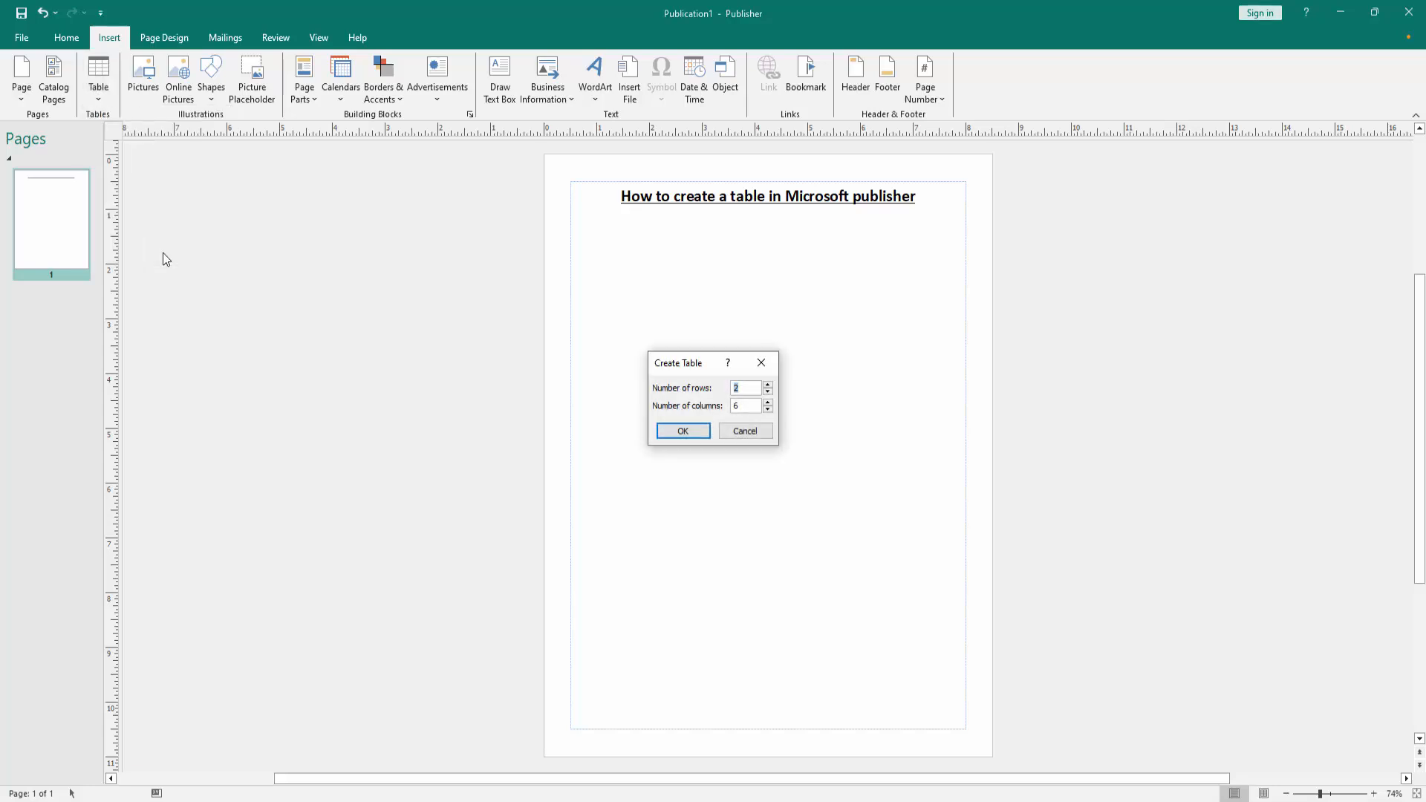
drag(678, 364, 701, 296)
text(4)
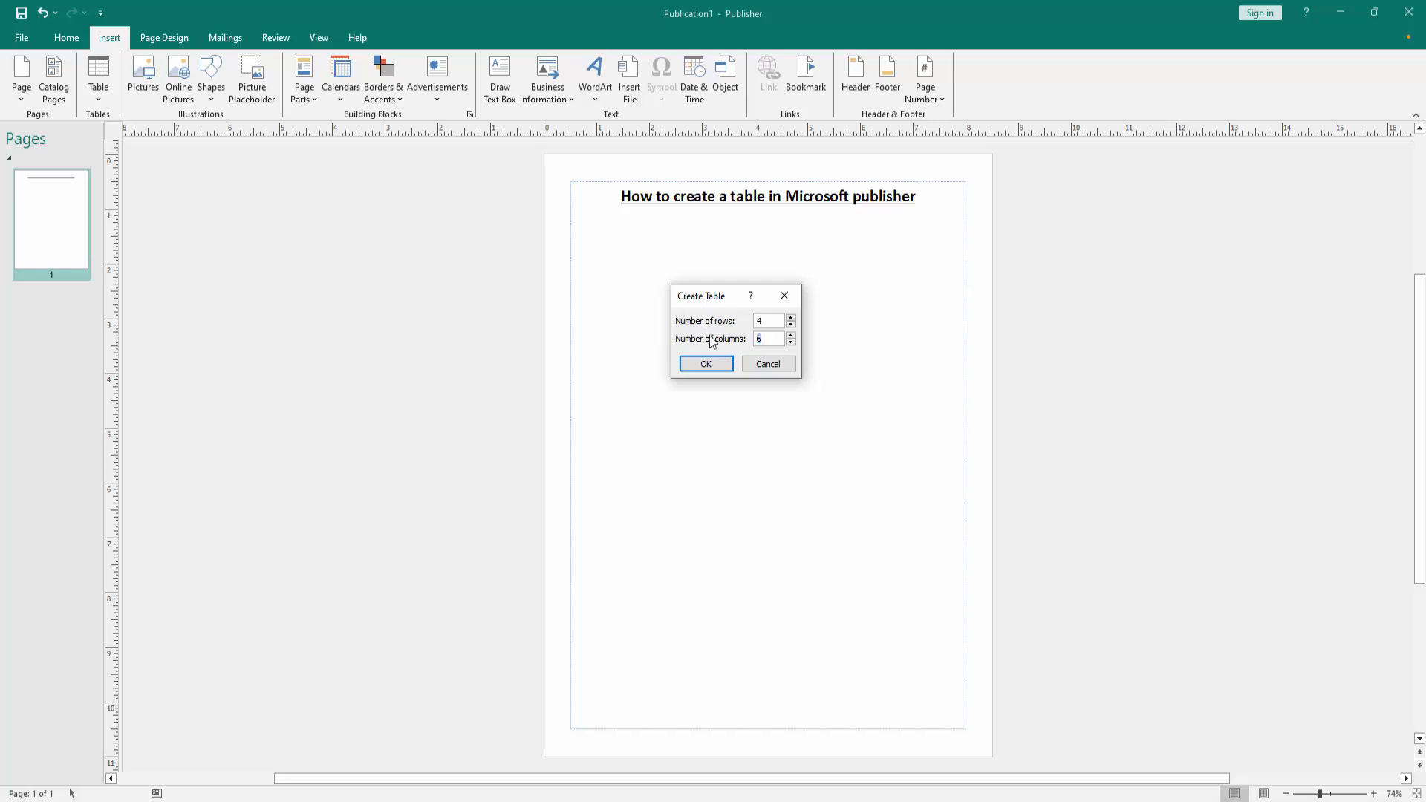
Create the 4-row, 3-column table and place it beneath the heading.
click(705, 364)
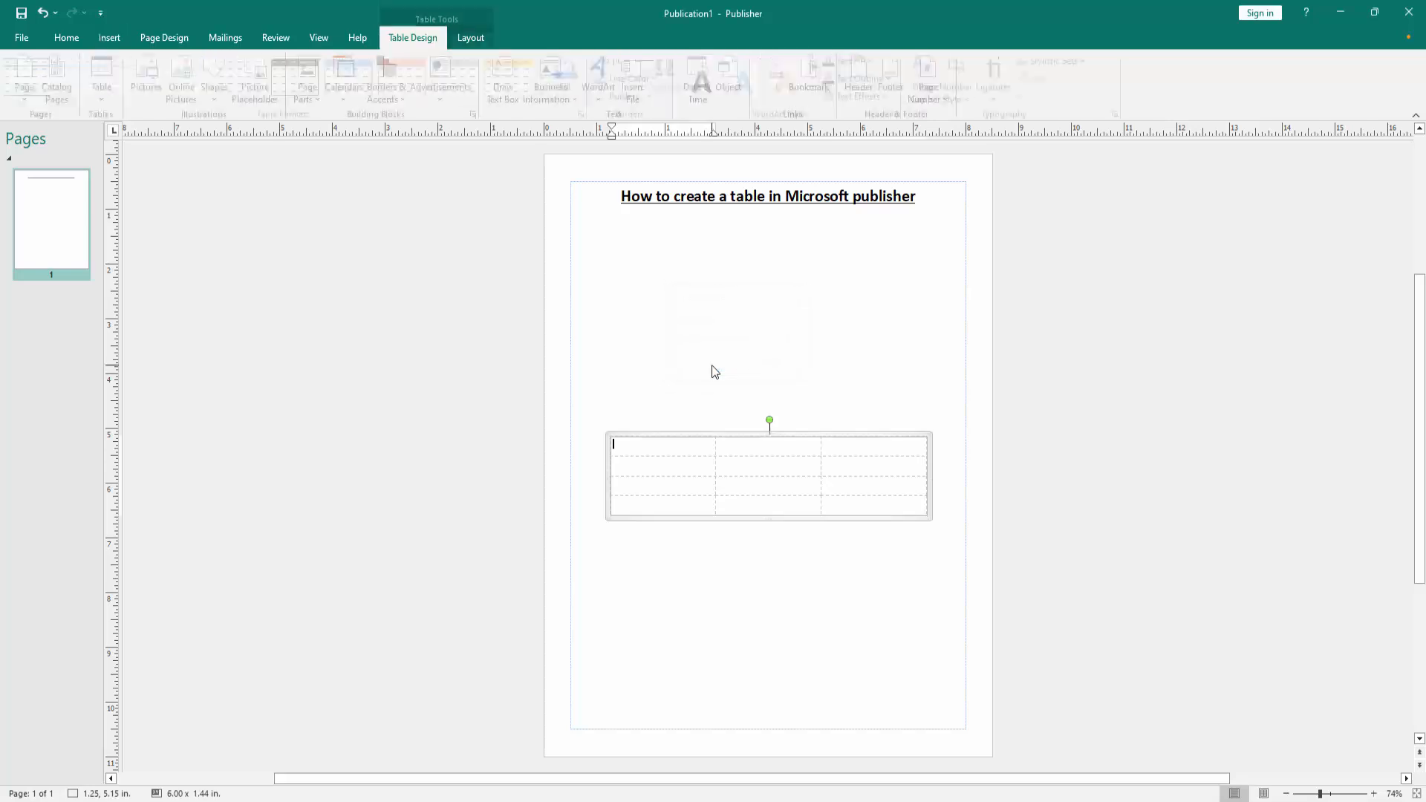
click(412, 37)
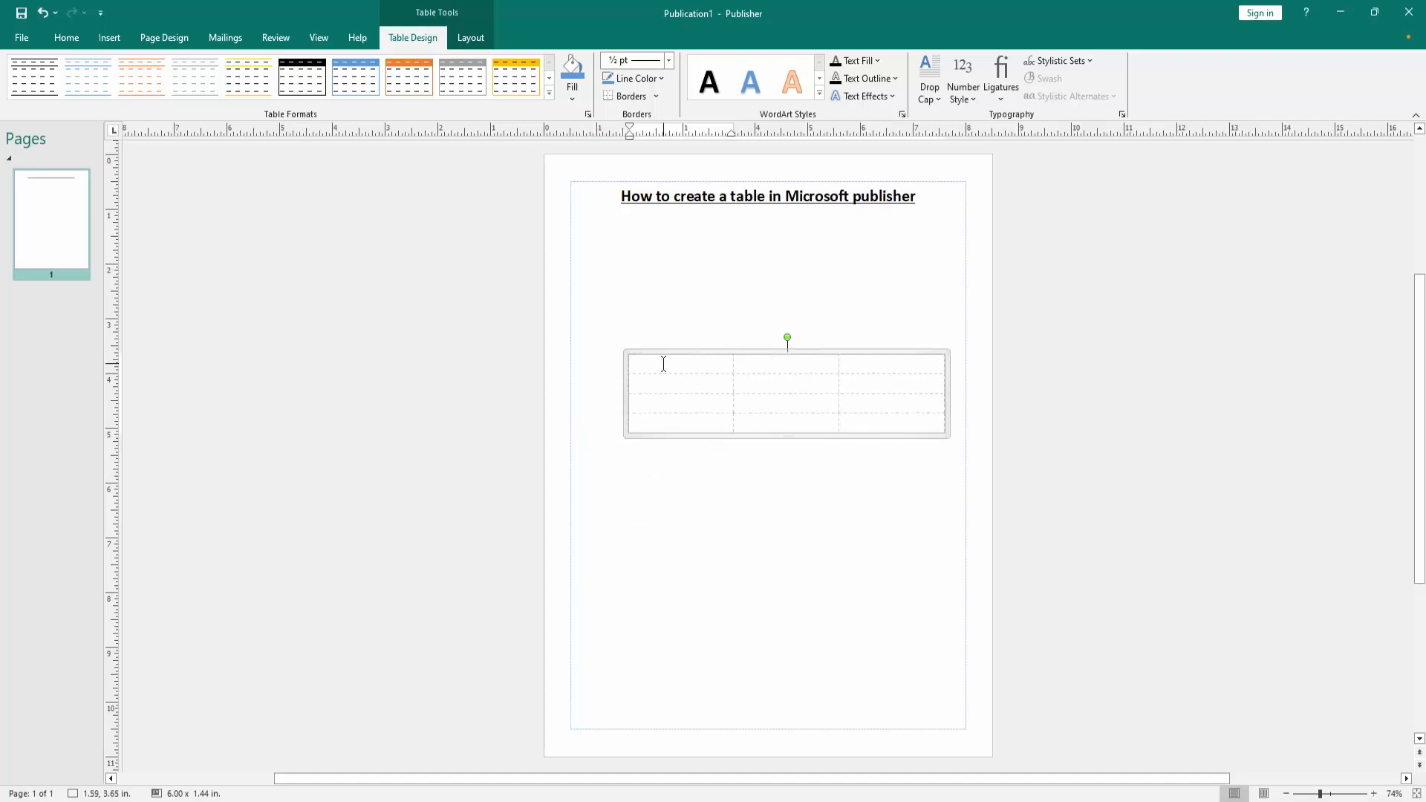
Type 'Name' in the first header cell and begin 'Father Na' in the second.
text(N)
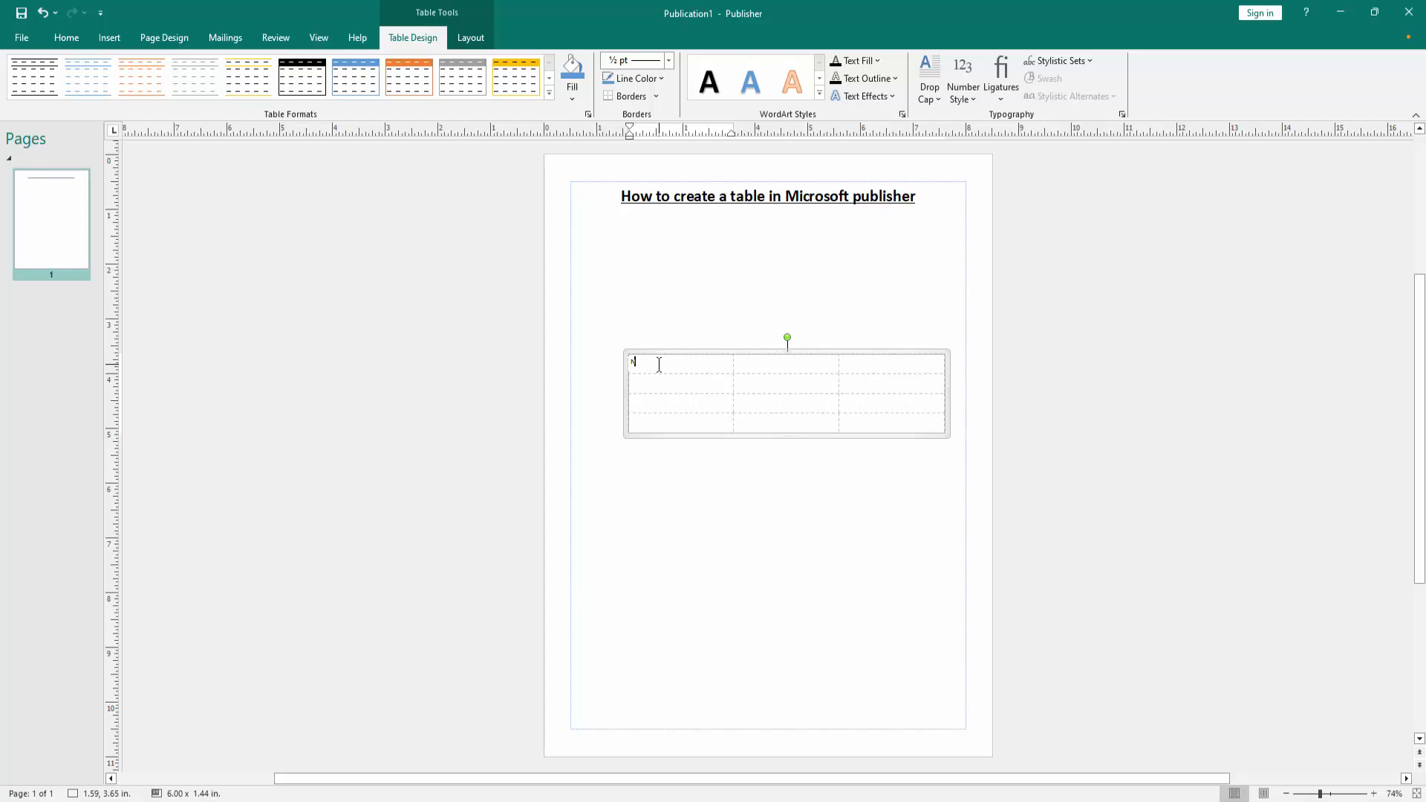
text(Name)
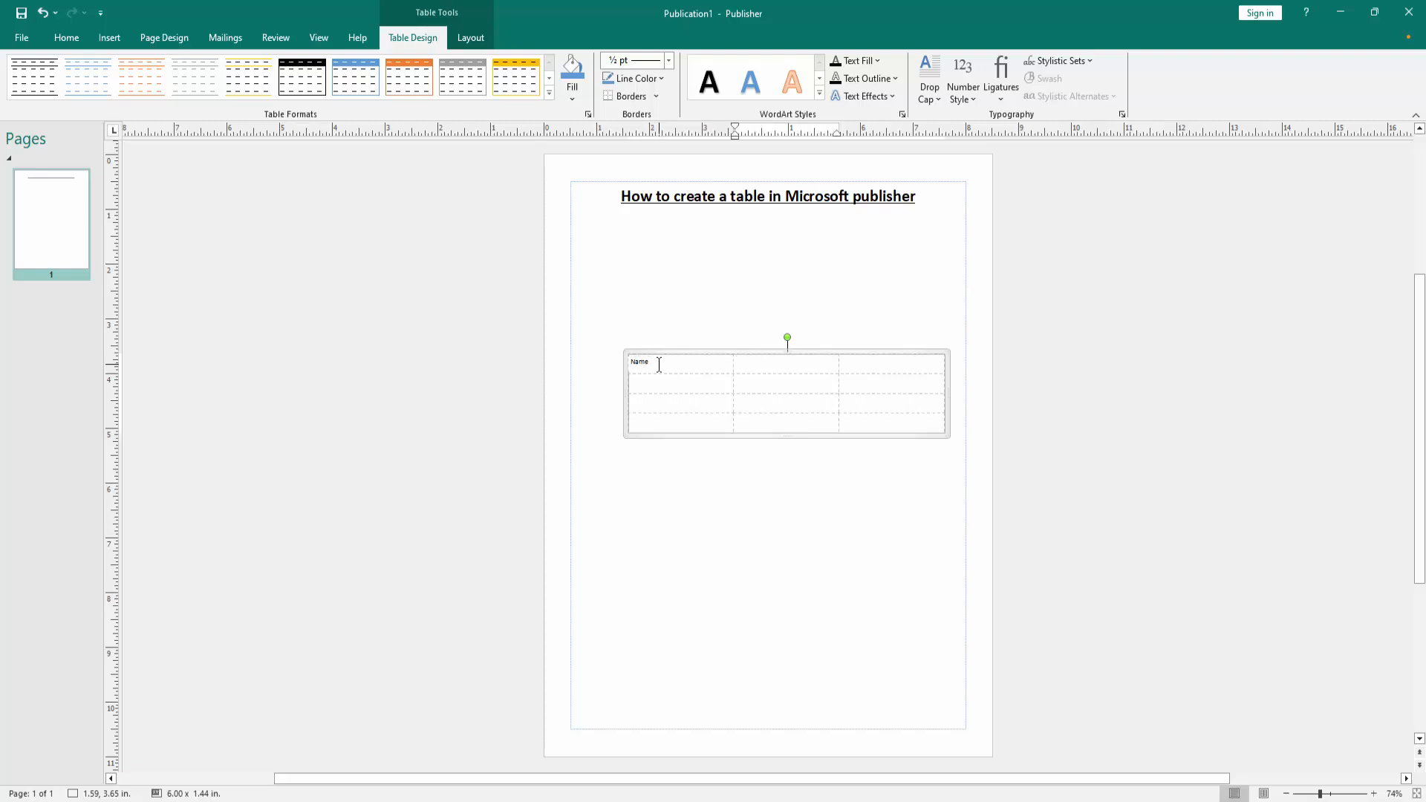
text(Father na)
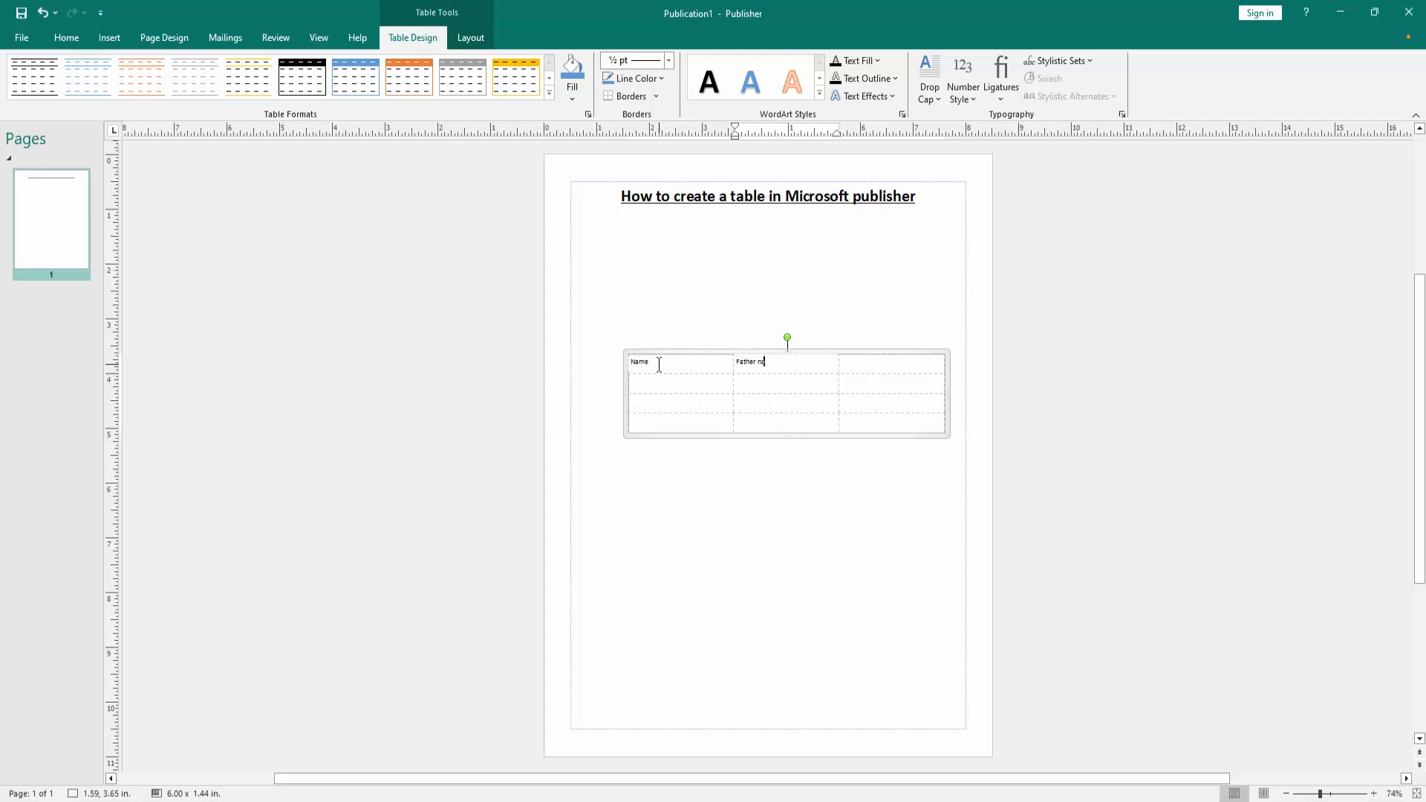